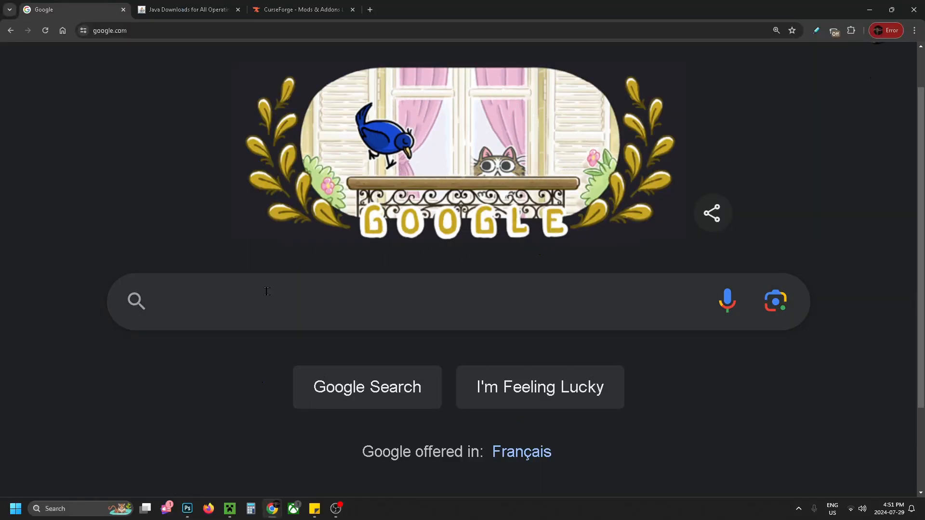
Search Google for "optifine".
type("op")
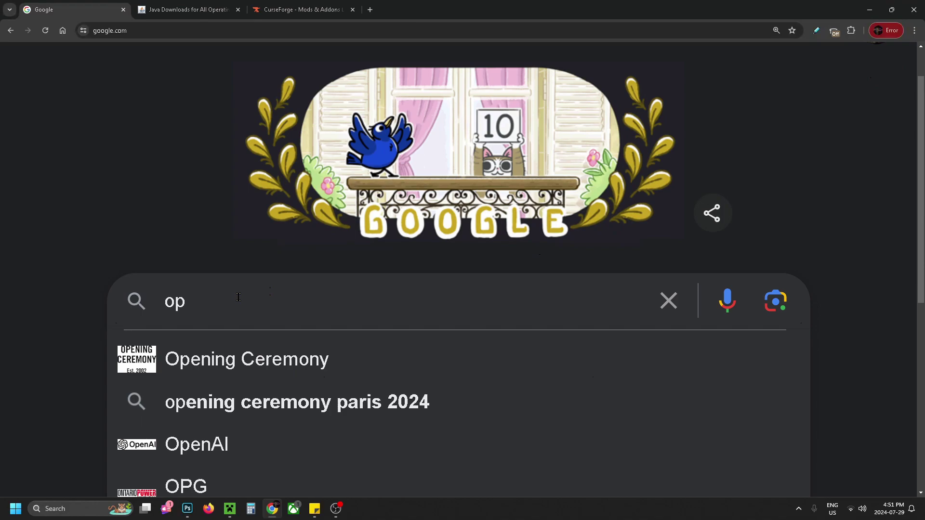
type("optifine")
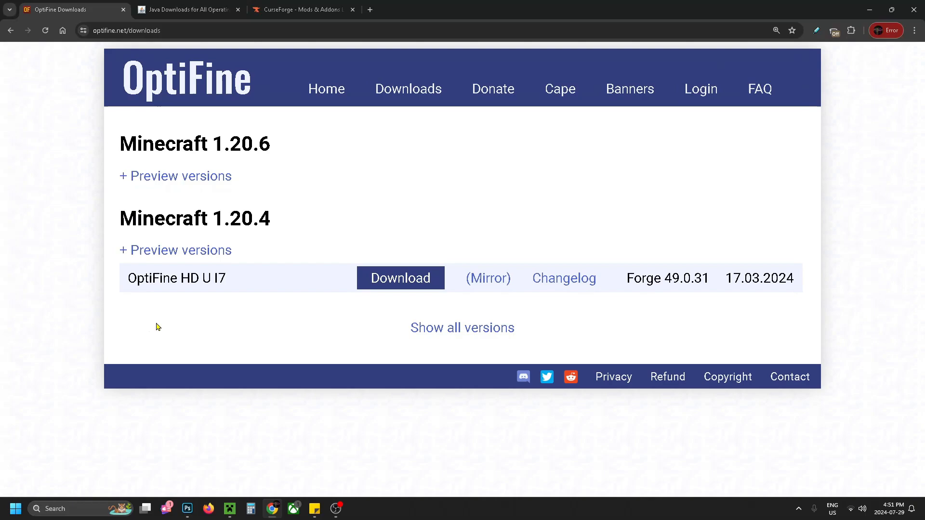
mouse_move(281, 160)
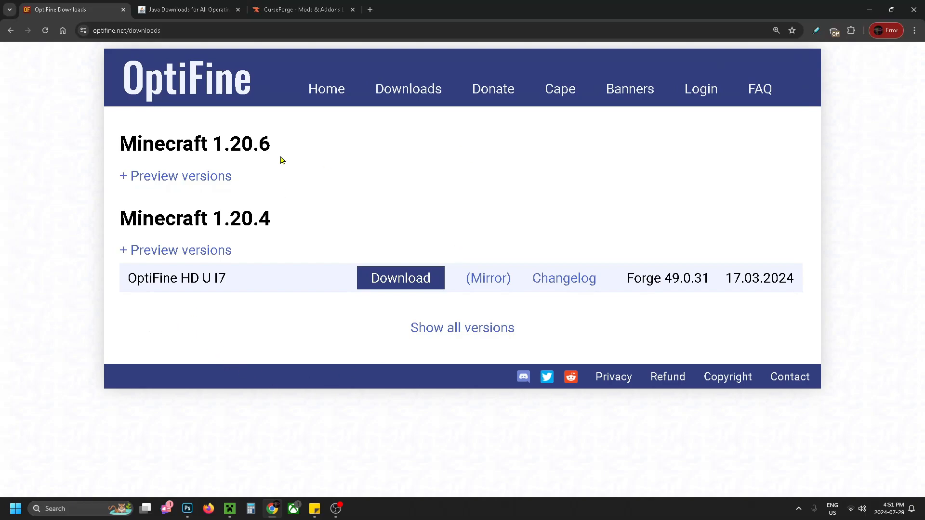
mouse_move(440, 335)
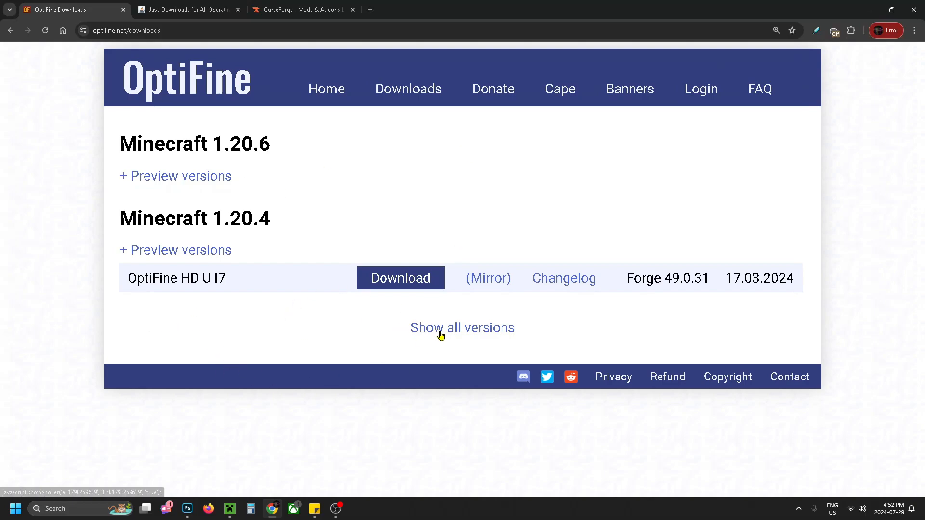
Expand the full OptiFine version list and scroll down to Minecraft 1.20.1.
left_click(462, 327)
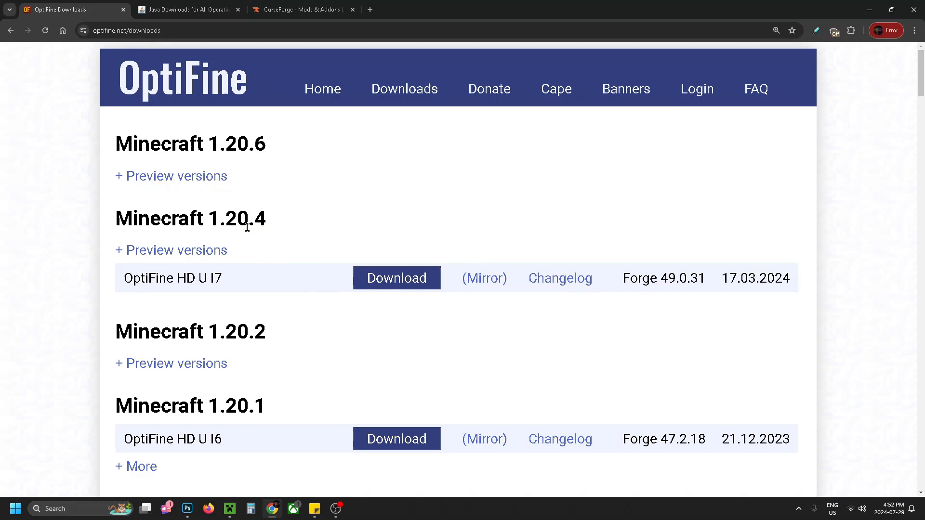
scroll("down", 3)
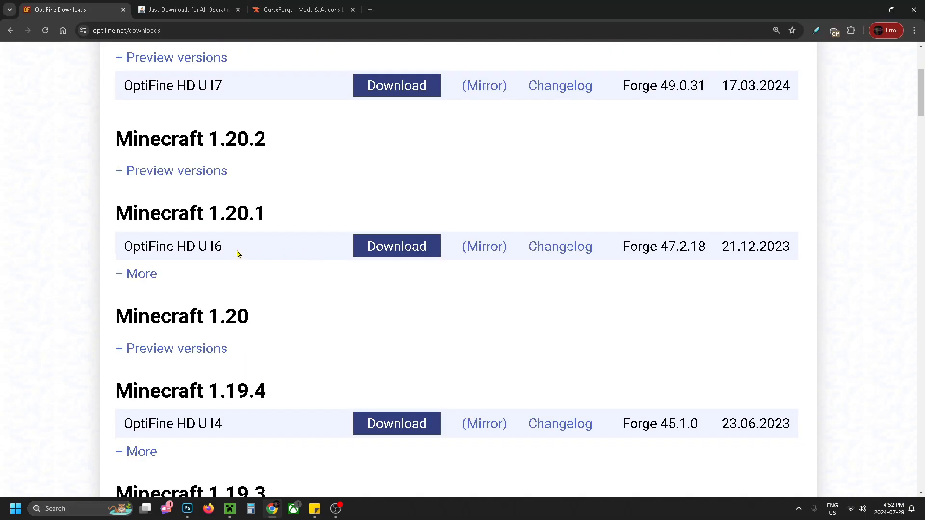
mouse_move(289, 234)
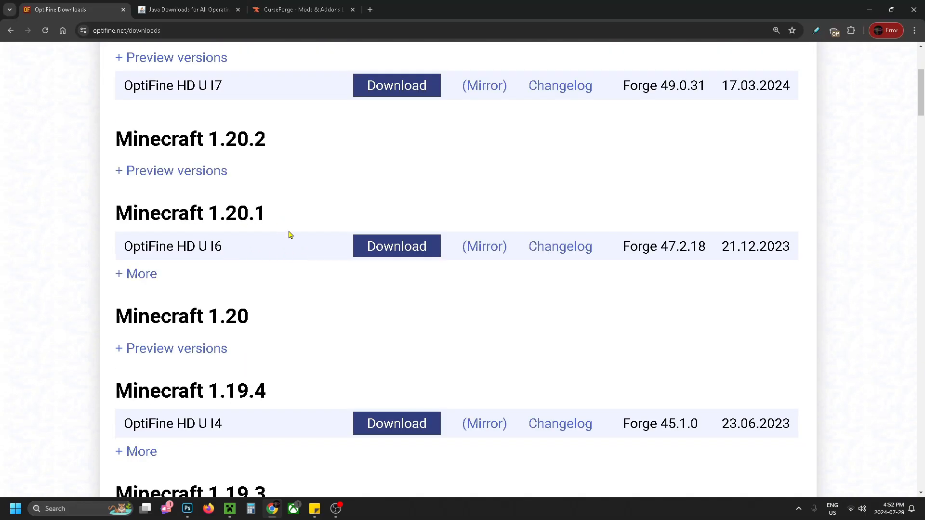
Download OptiFine HD U I6 for 1.20.1, skipping the ad, and save it to the Desktop.
left_click(396, 247)
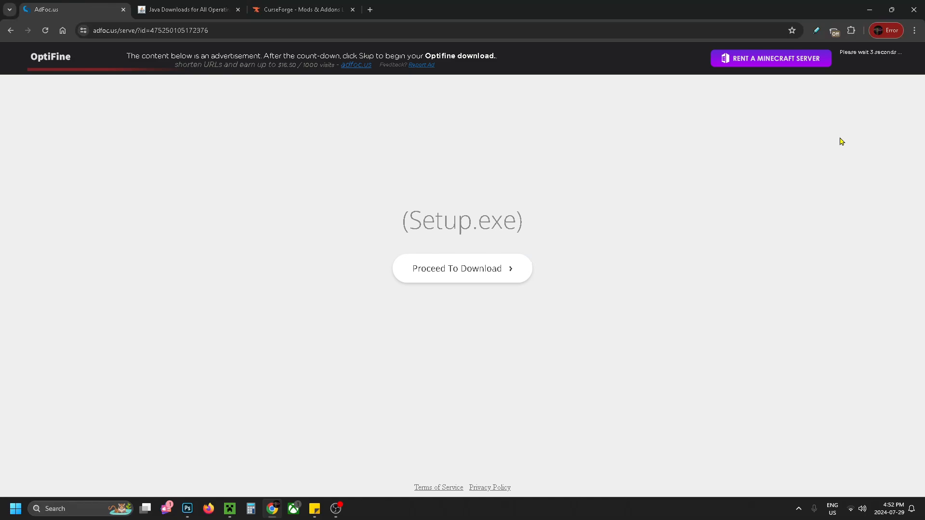
mouse_move(885, 68)
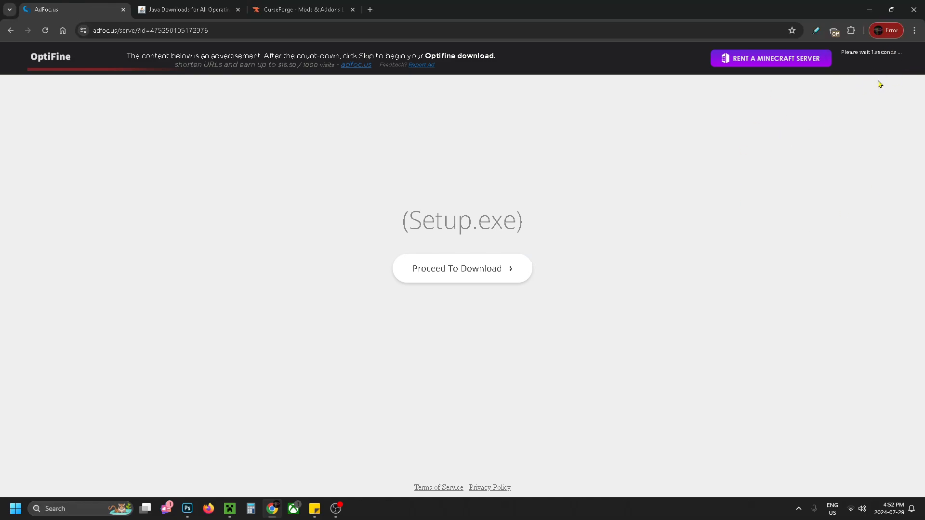
left_click(462, 268)
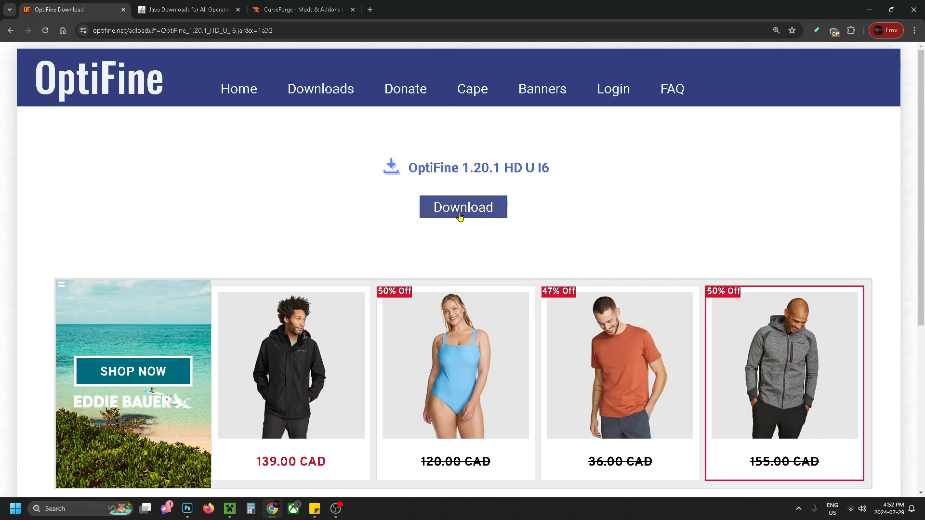
left_click(463, 207)
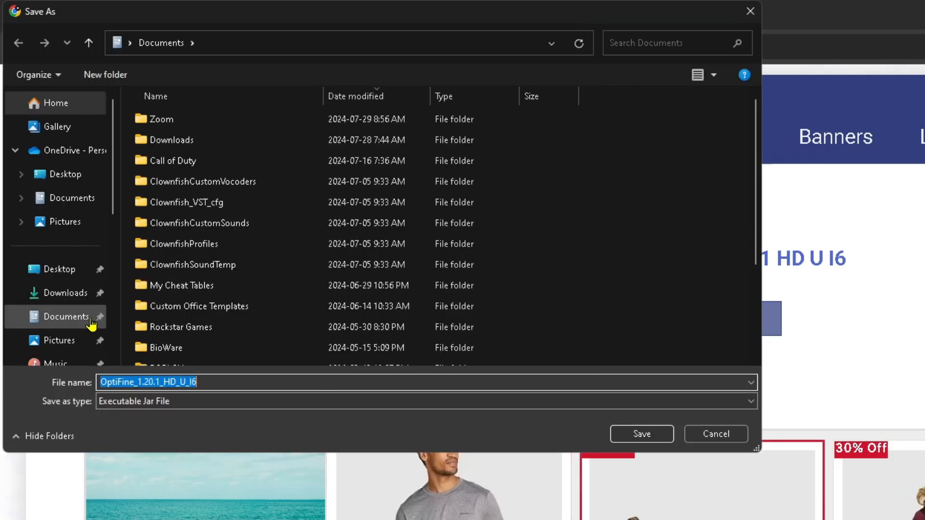
left_click(58, 269)
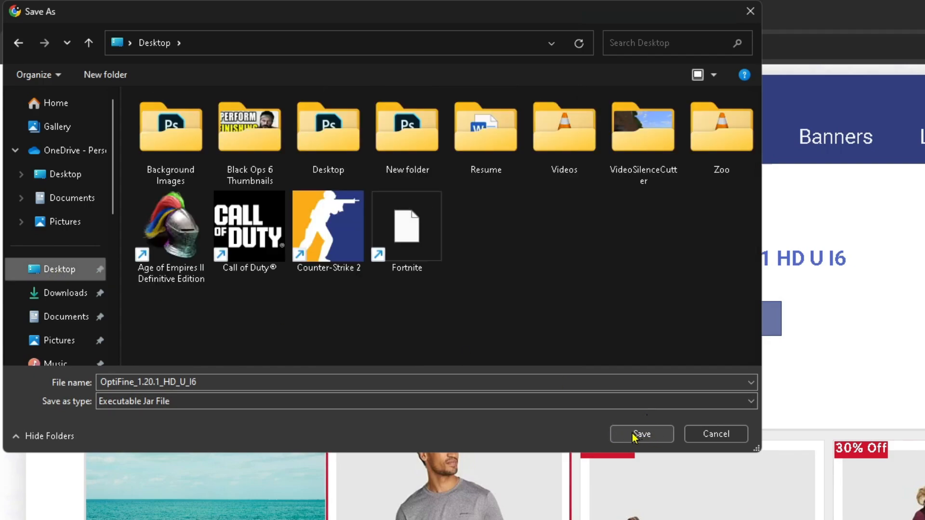
left_click(640, 433)
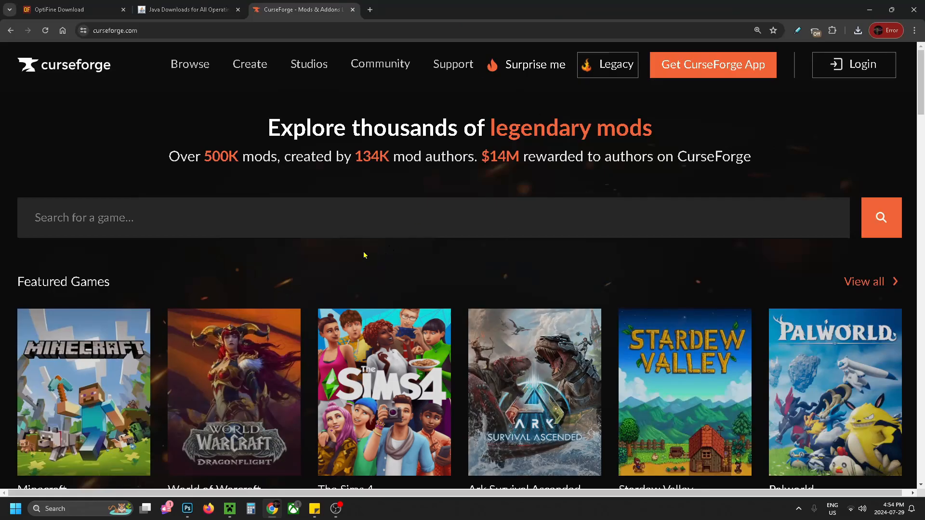
mouse_move(164, 199)
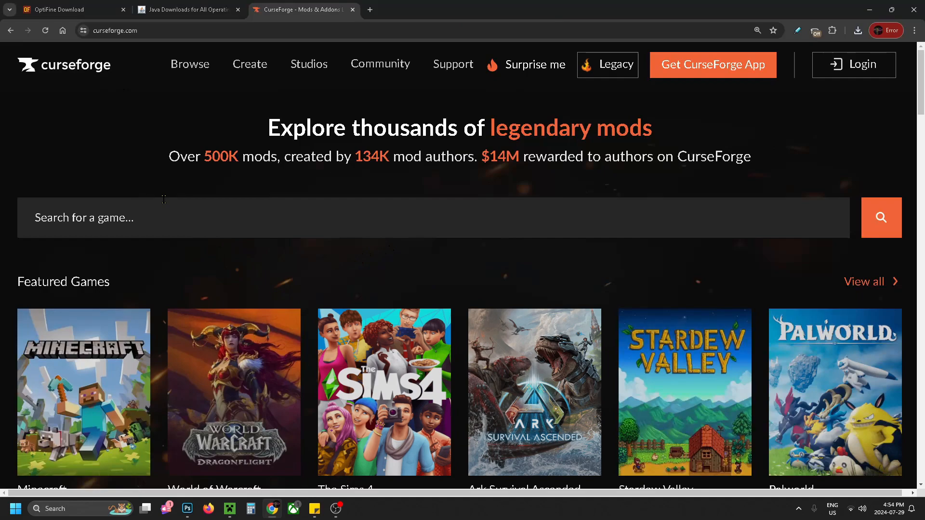
Open CurseForge's Minecraft section and search for "fullbright".
scroll("down", 3)
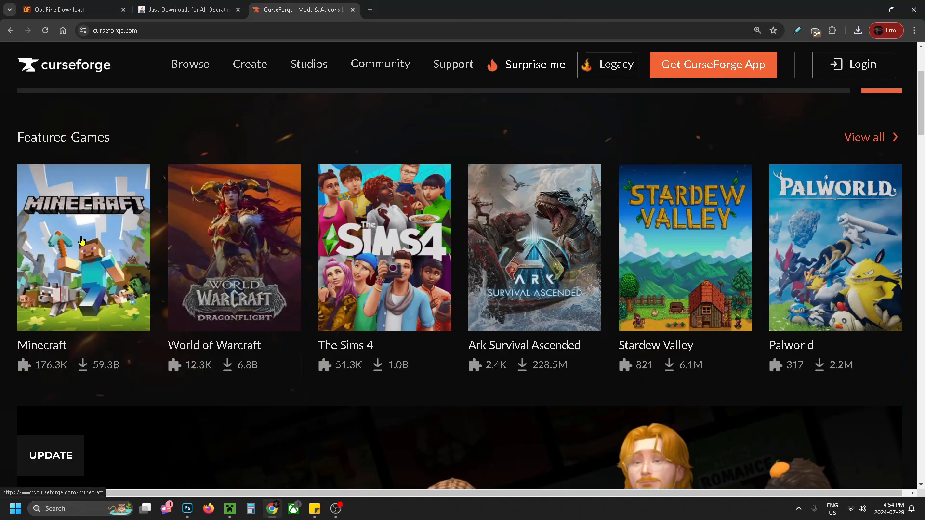
left_click(84, 247)
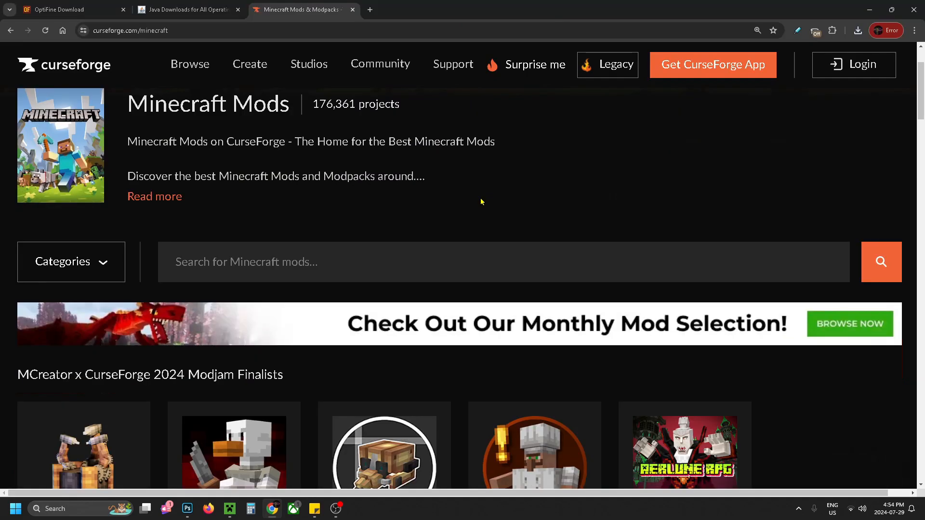
scroll("down", 3)
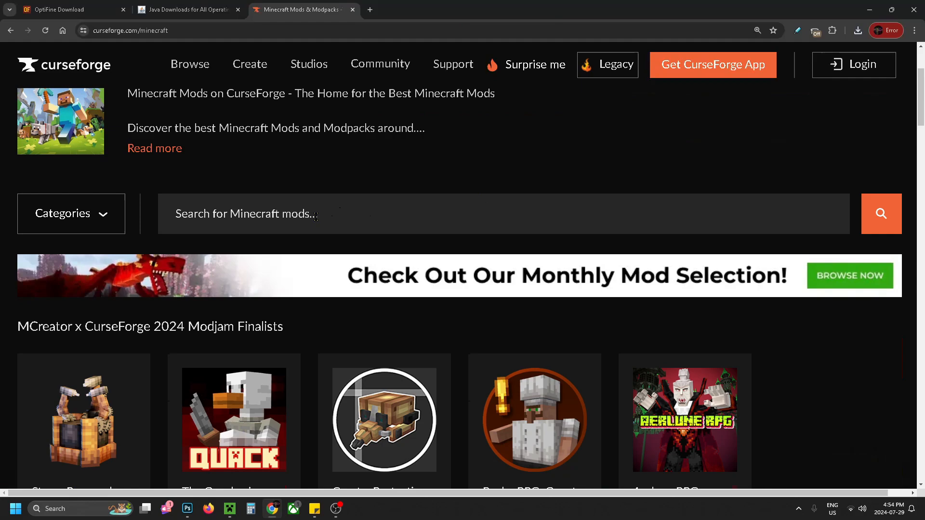
type("full")
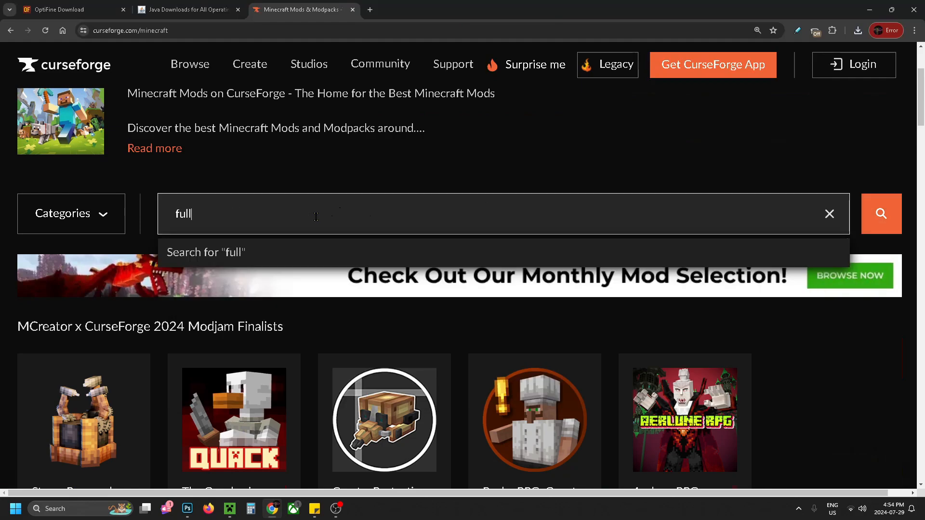
type("bright")
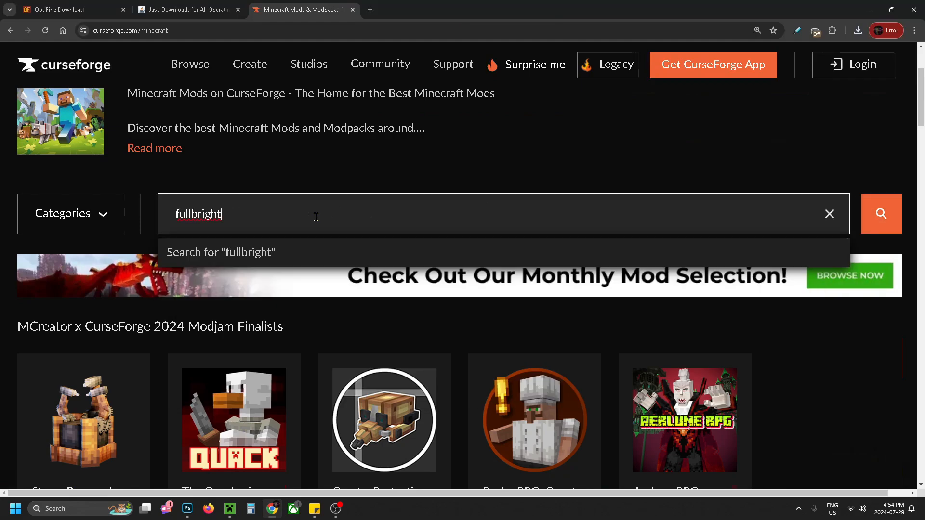
left_click(880, 213)
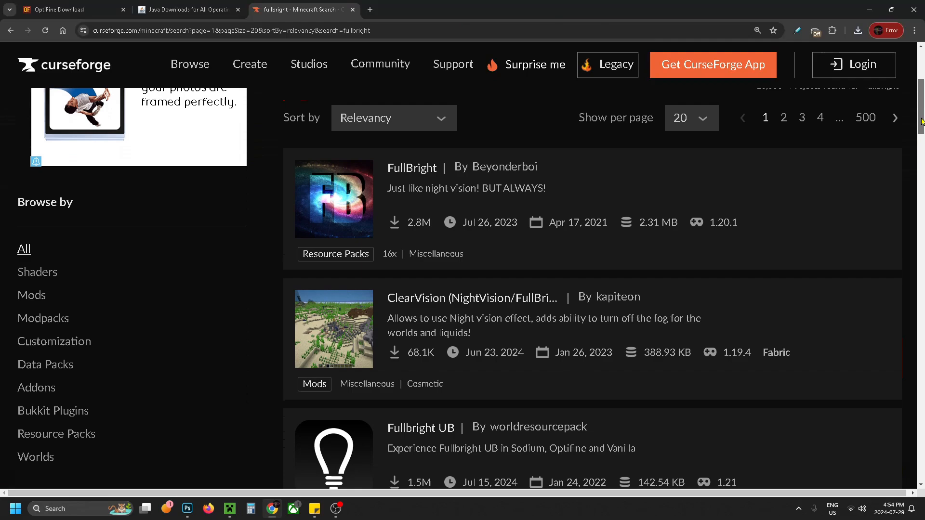
mouse_move(412, 163)
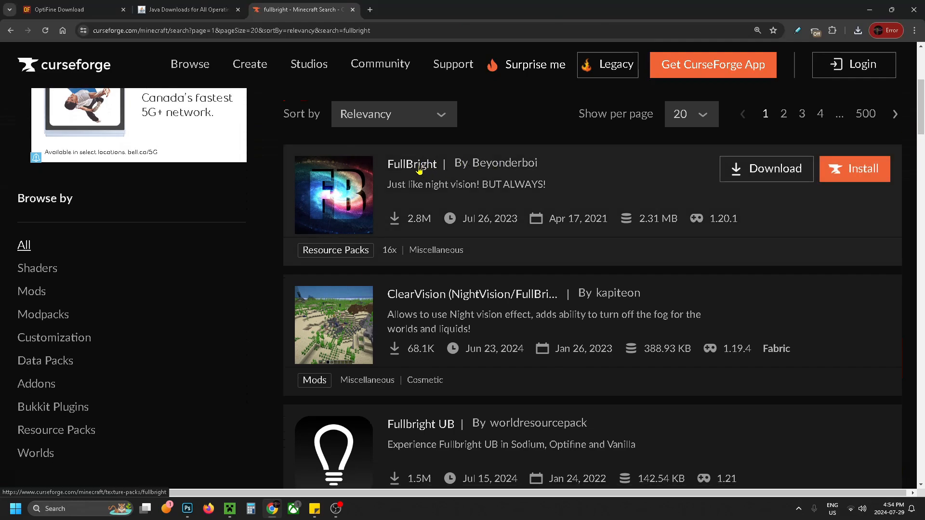
Open the FullBright resource pack by Beyonderboi and read its description.
left_click(412, 163)
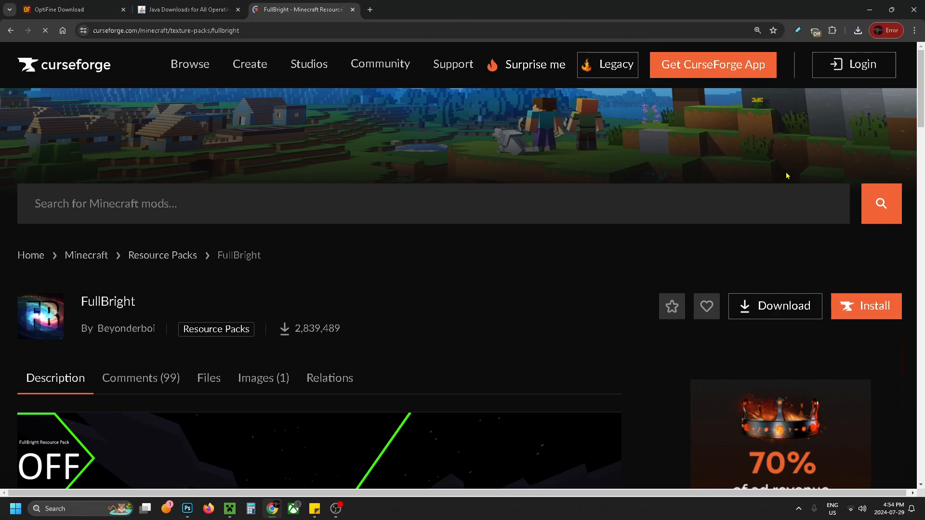
scroll("down", 3)
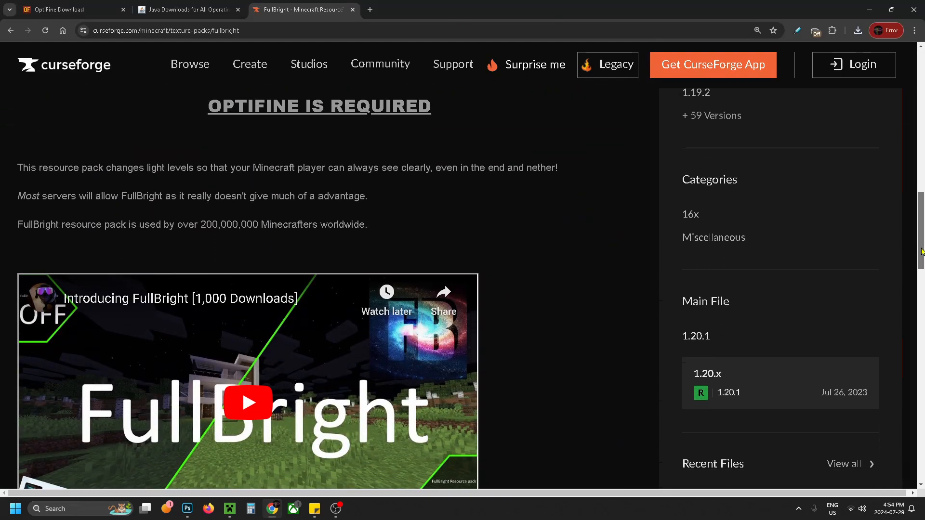
scroll("up", 3)
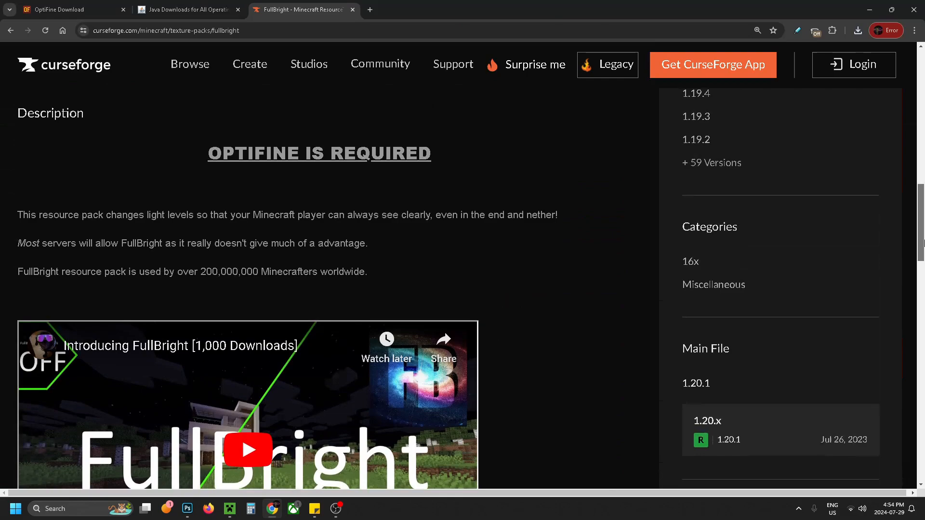
scroll("up", 3)
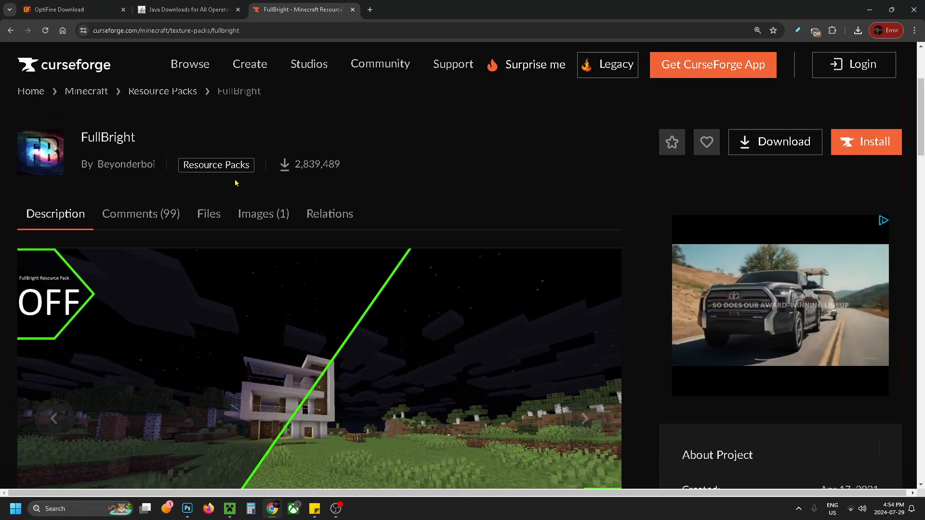
List the FullBright pack's files filtered to Minecraft 1.20.1.
left_click(207, 213)
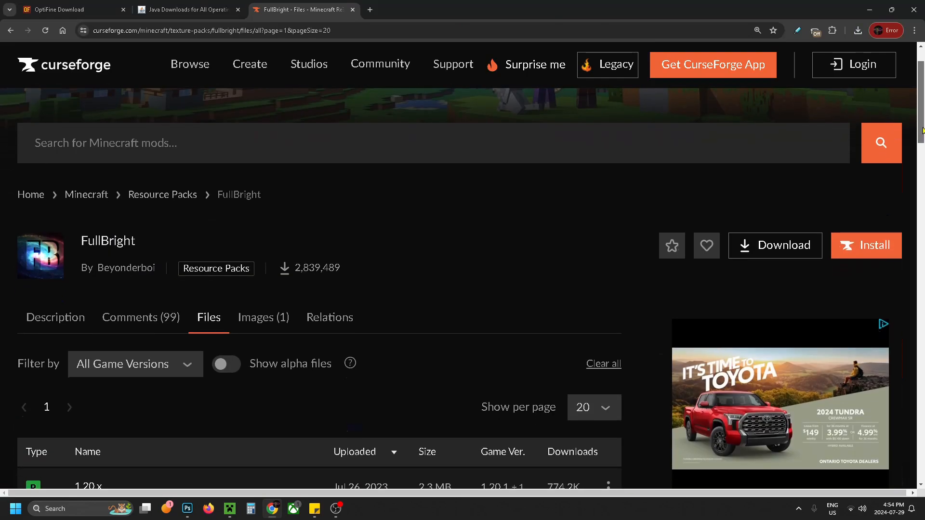
scroll("down", 3)
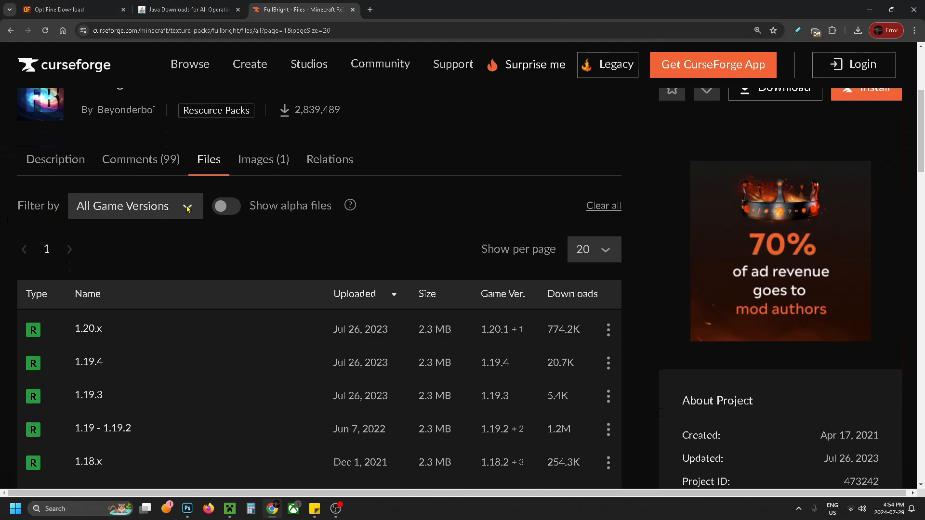
left_click(135, 205)
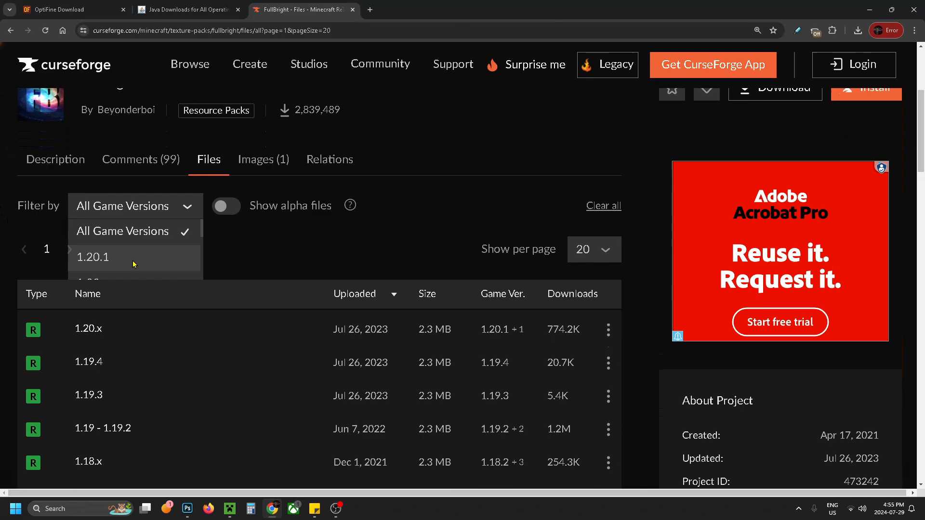
left_click(92, 257)
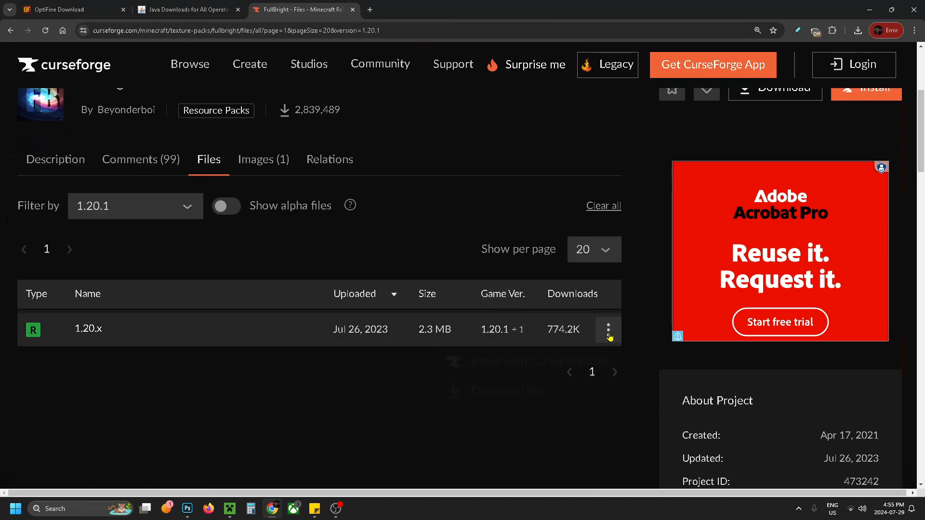
Download the 1.20.x file and save the Fullbright zip to the Desktop.
left_click(608, 329)
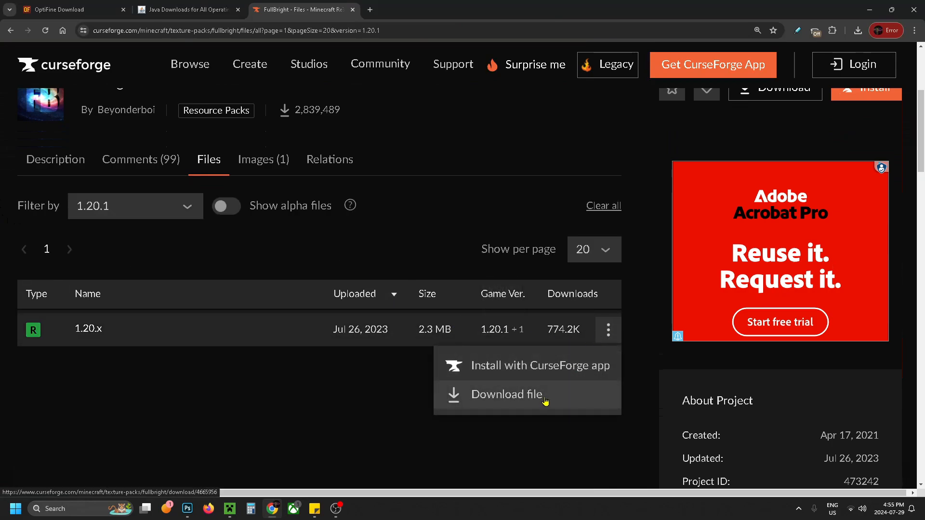
left_click(507, 394)
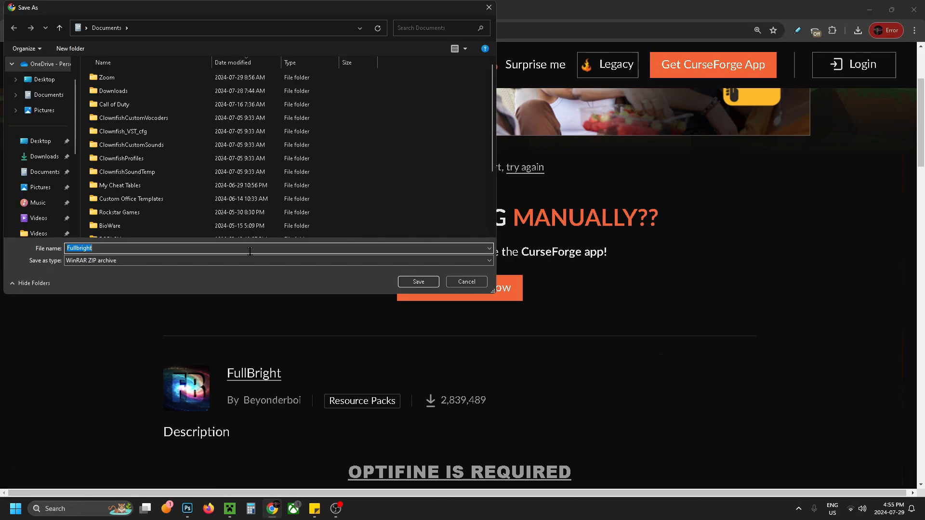
left_click(40, 140)
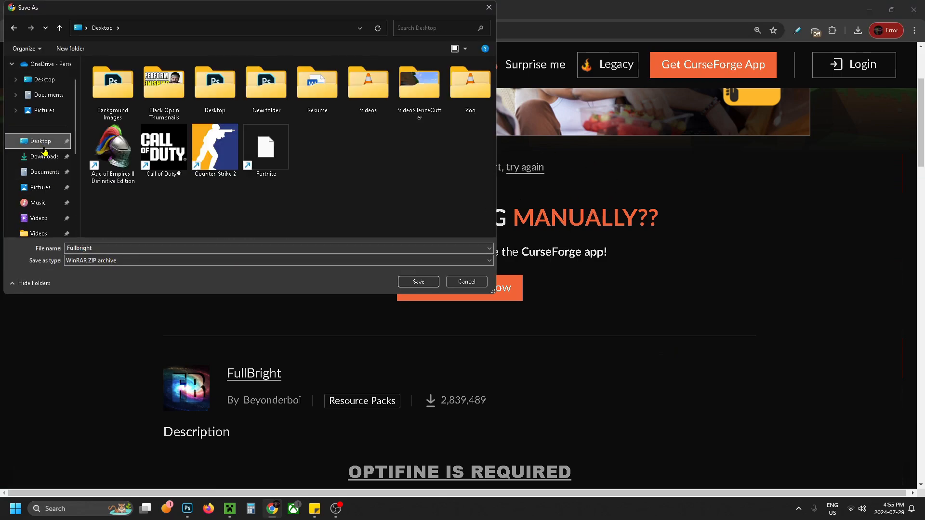
left_click(417, 281)
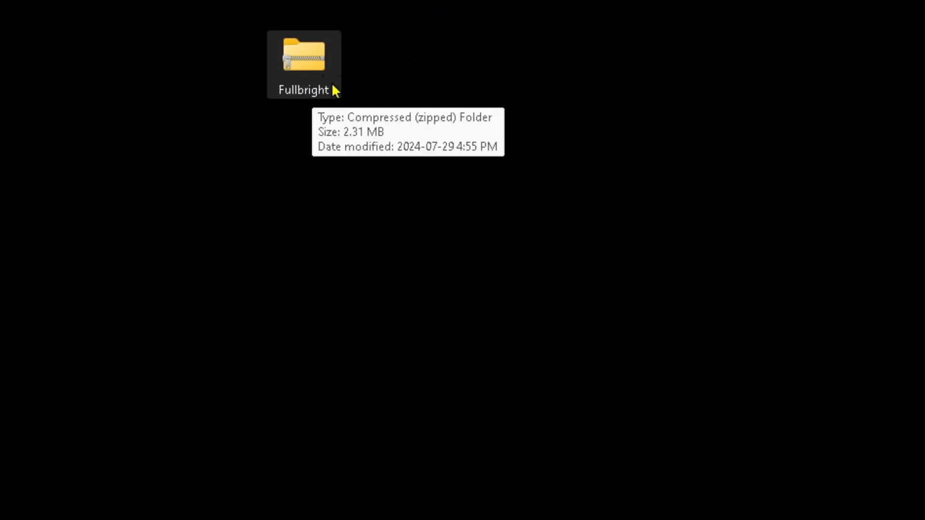
Extract the Fullbright zip into a Fullbright folder on the Desktop.
right_click(303, 56)
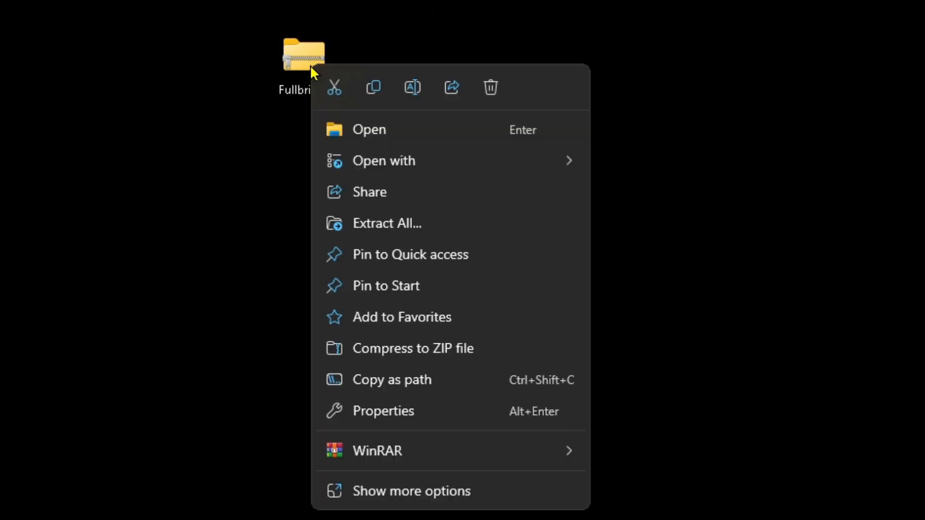
mouse_move(428, 225)
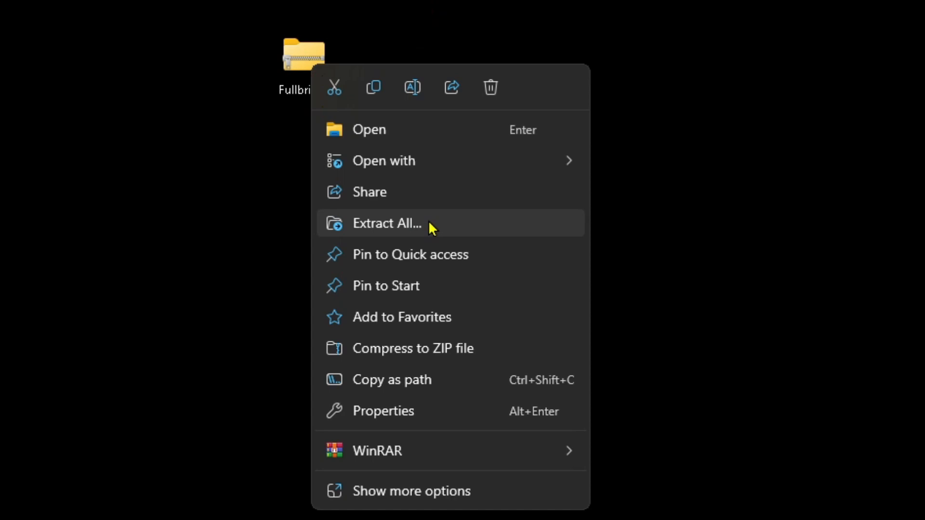
left_click(387, 223)
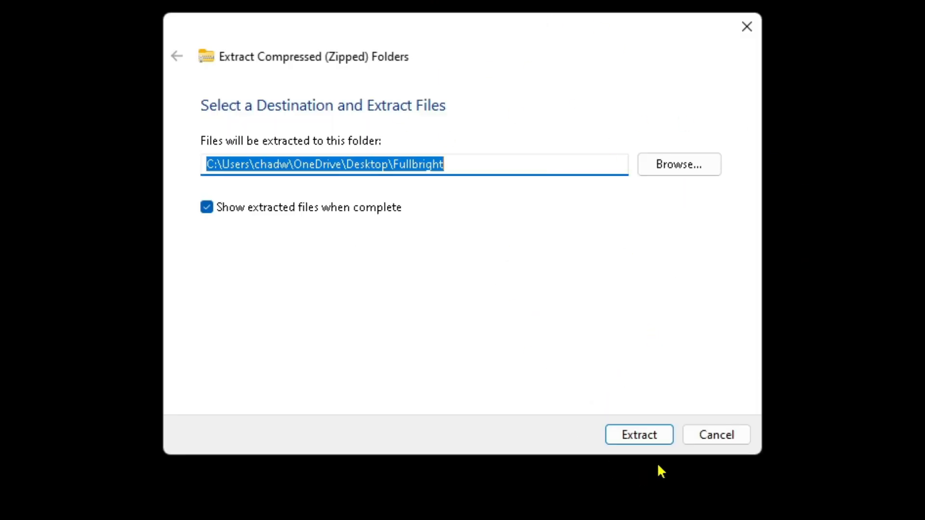
left_click(639, 435)
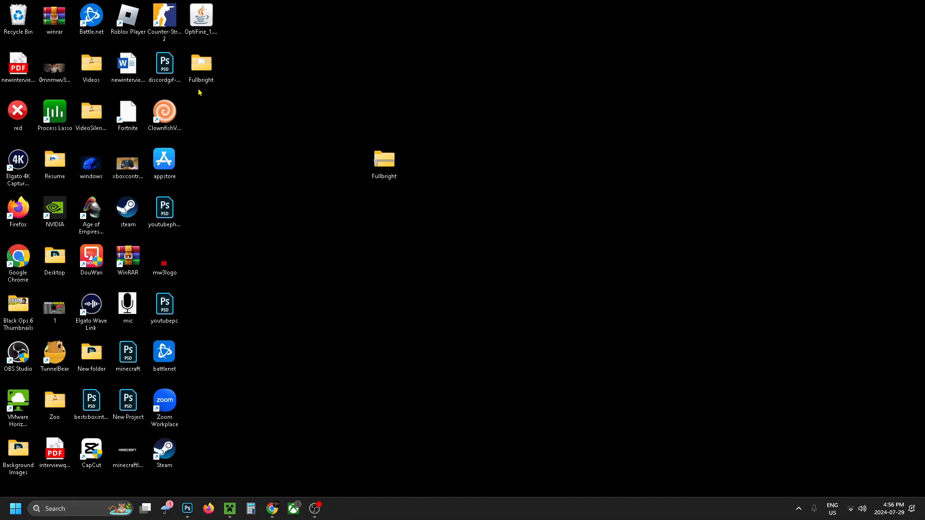
left_click(383, 163)
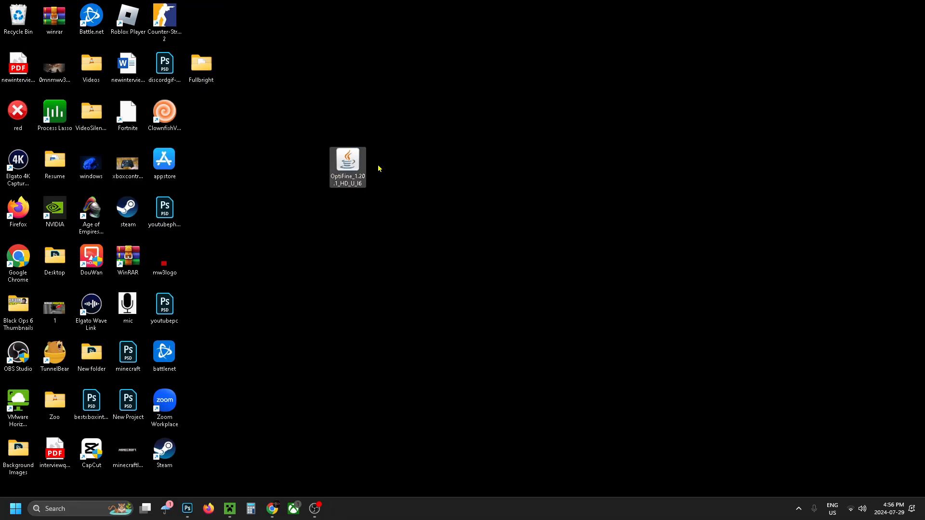
mouse_move(350, 173)
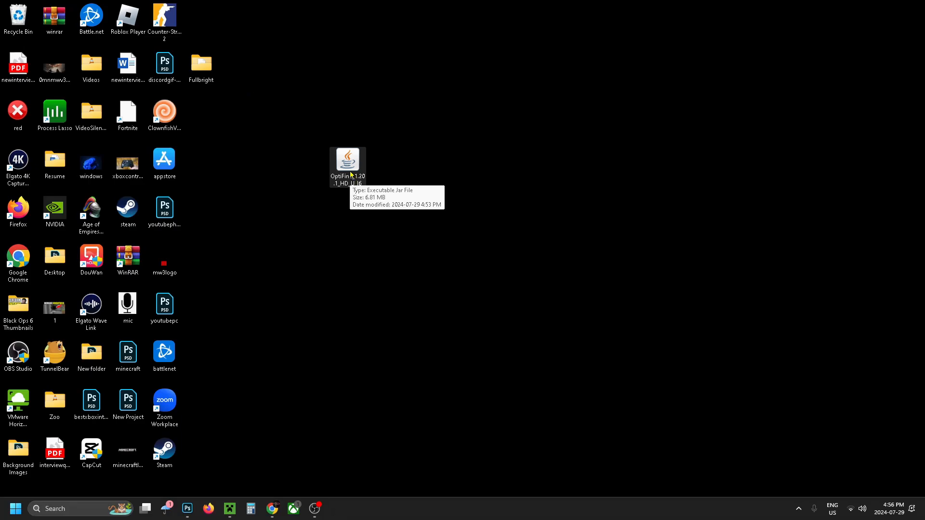
Run the OptiFine jar, install it into the Minecraft folder, and confirm success.
double_click(348, 164)
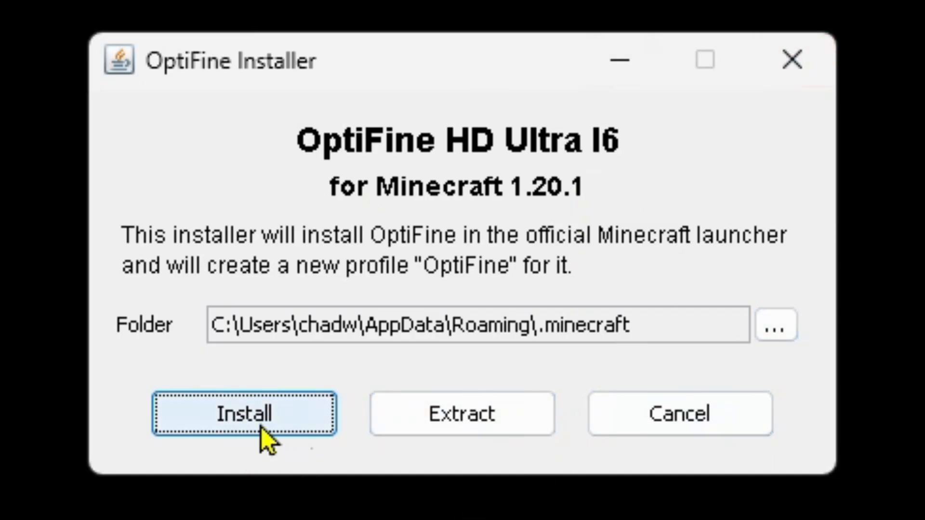
left_click(244, 413)
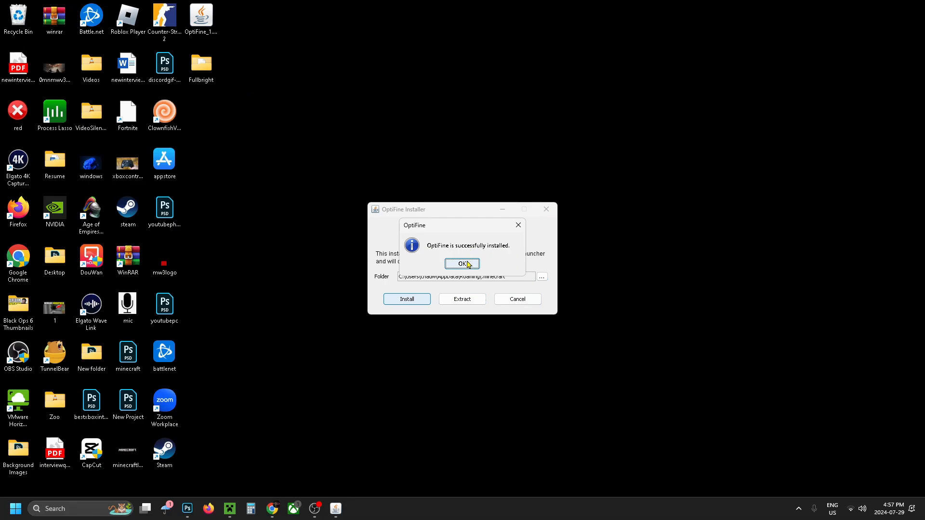
left_click(462, 263)
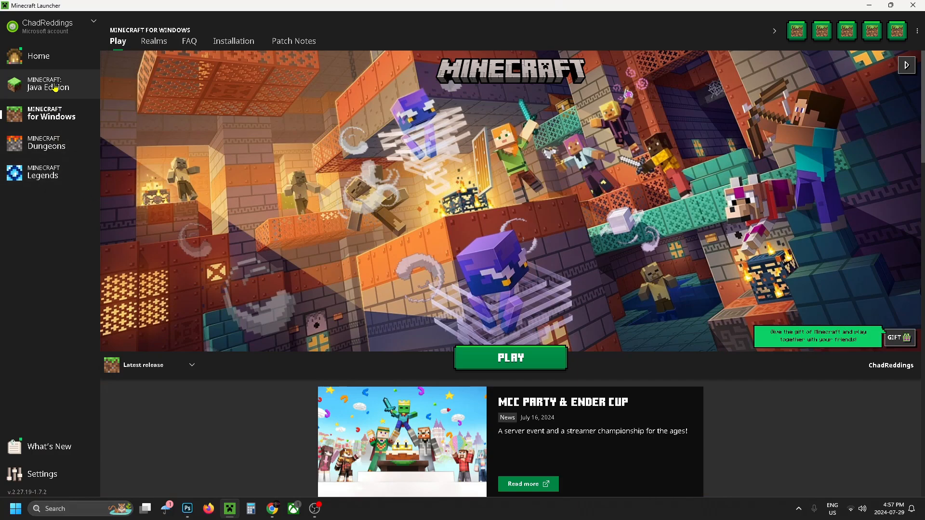
Play Minecraft Java Edition using the OptiFine 1.20.1 installation.
left_click(47, 83)
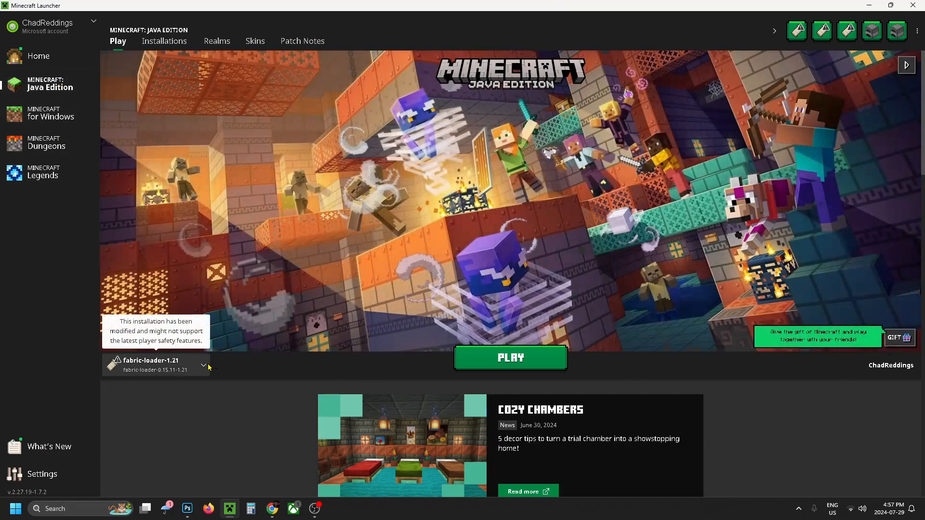
left_click(203, 364)
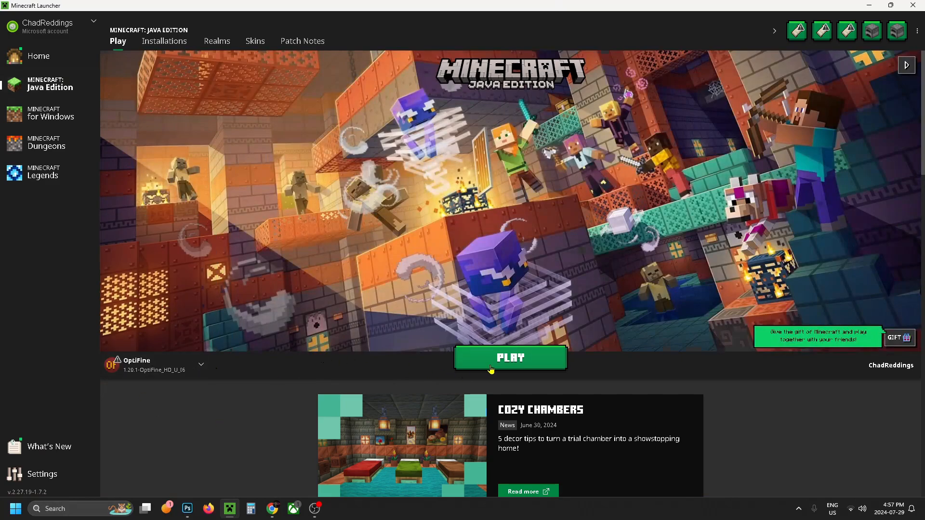
left_click(510, 357)
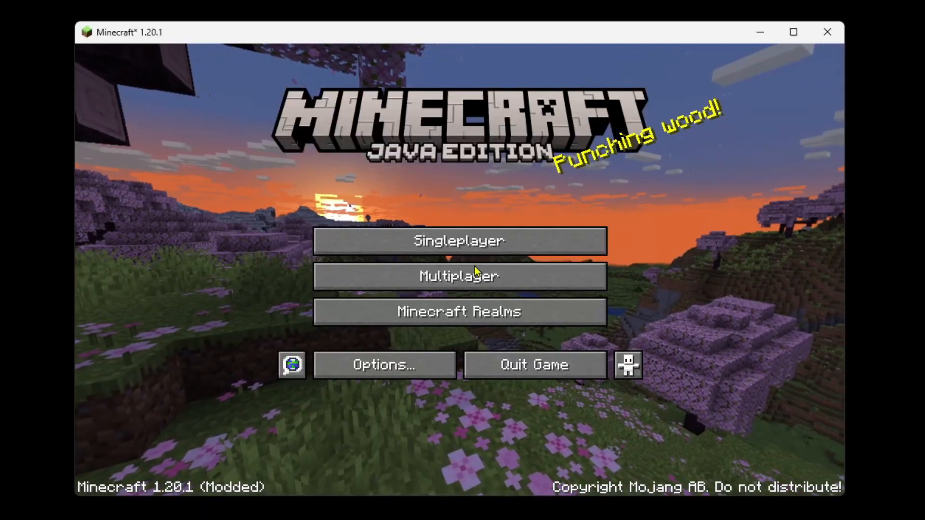
Add the Fullbright pack in Options > Resource Packs and apply it.
left_click(383, 365)
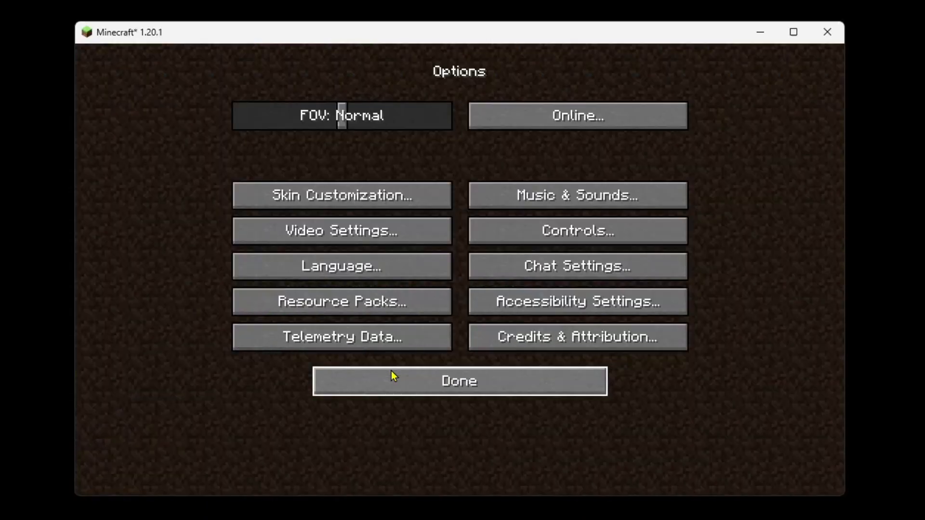
mouse_move(341, 301)
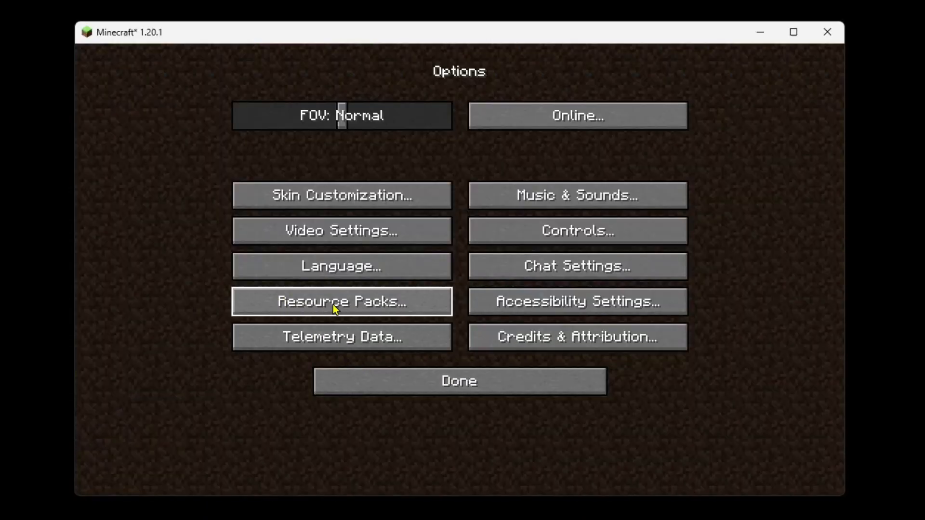
left_click(341, 302)
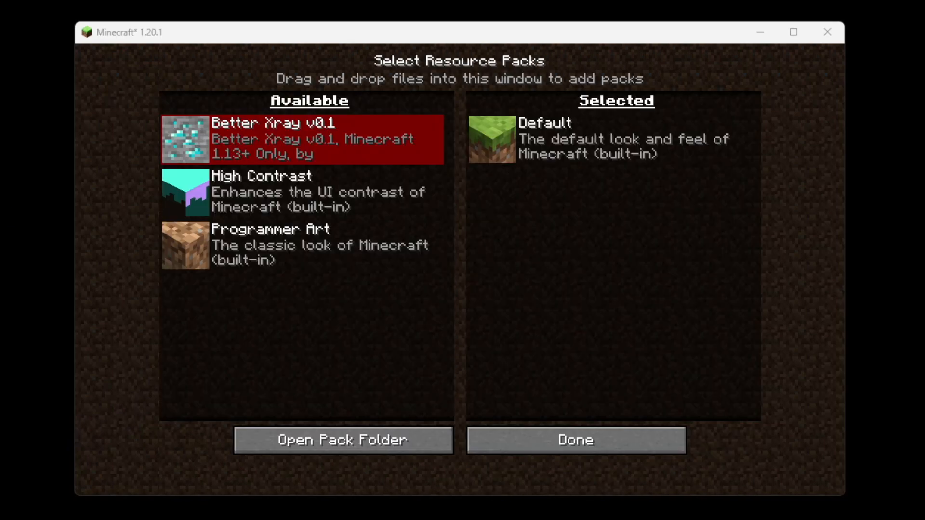
mouse_move(297, 307)
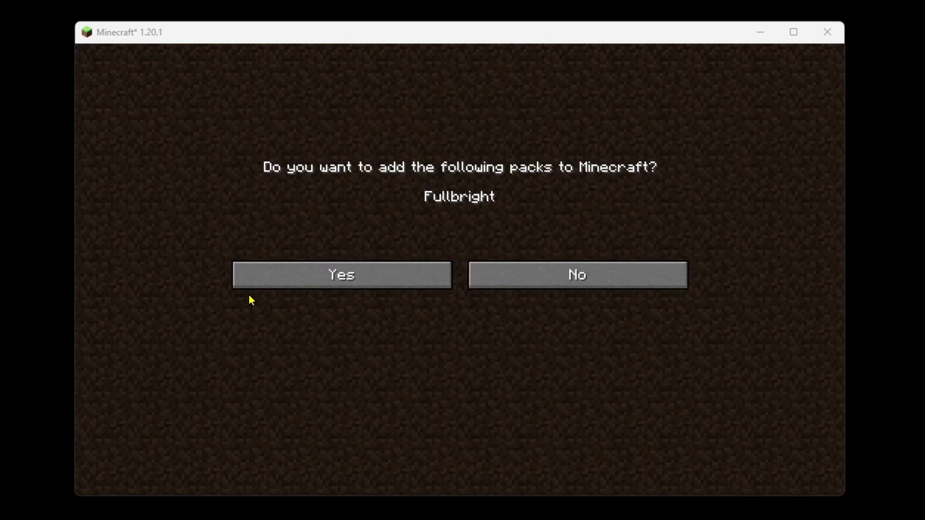
mouse_move(543, 202)
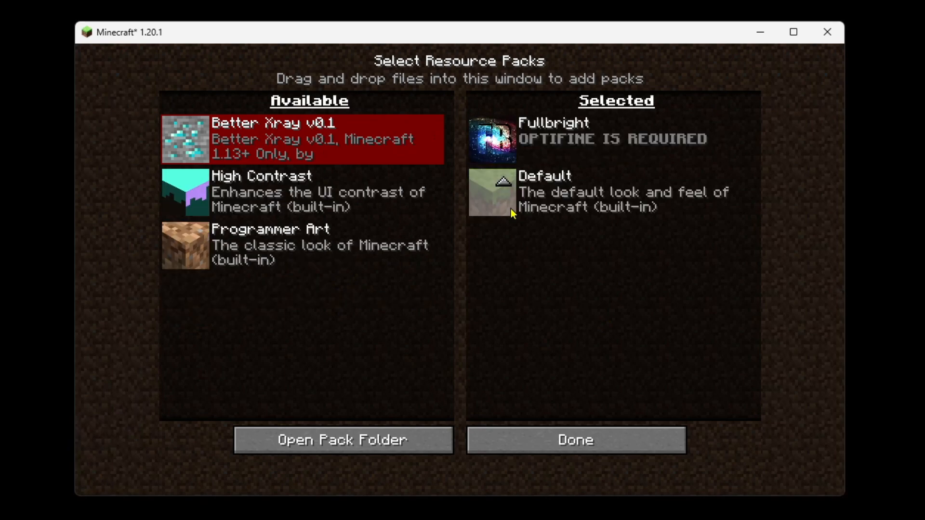
mouse_move(533, 447)
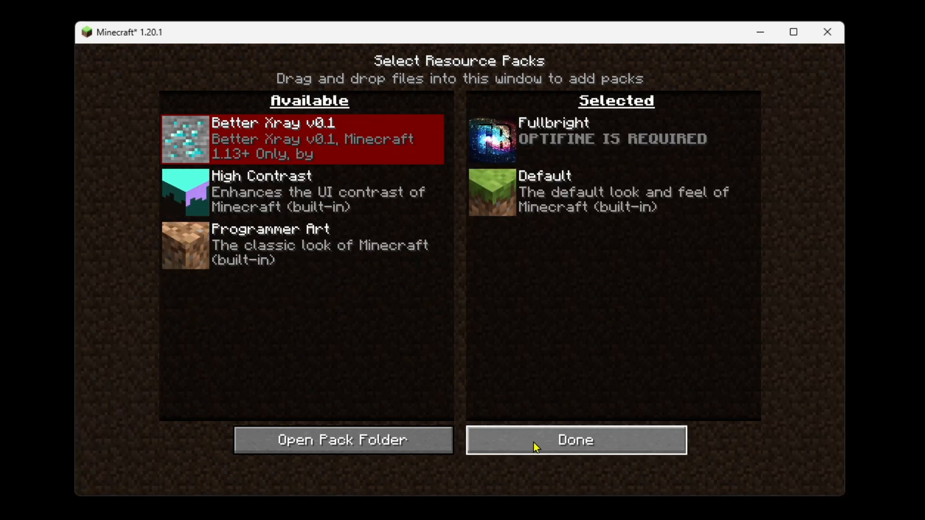
left_click(574, 440)
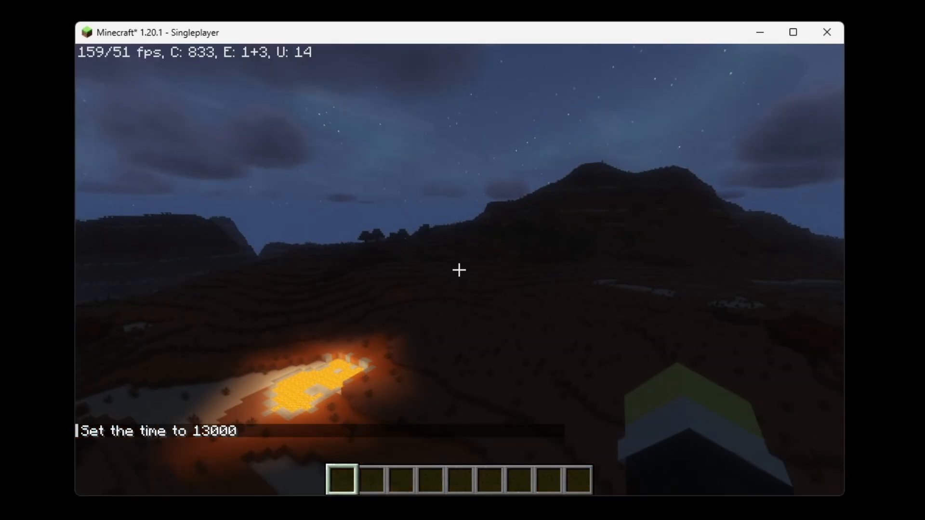
mouse_move(459, 270)
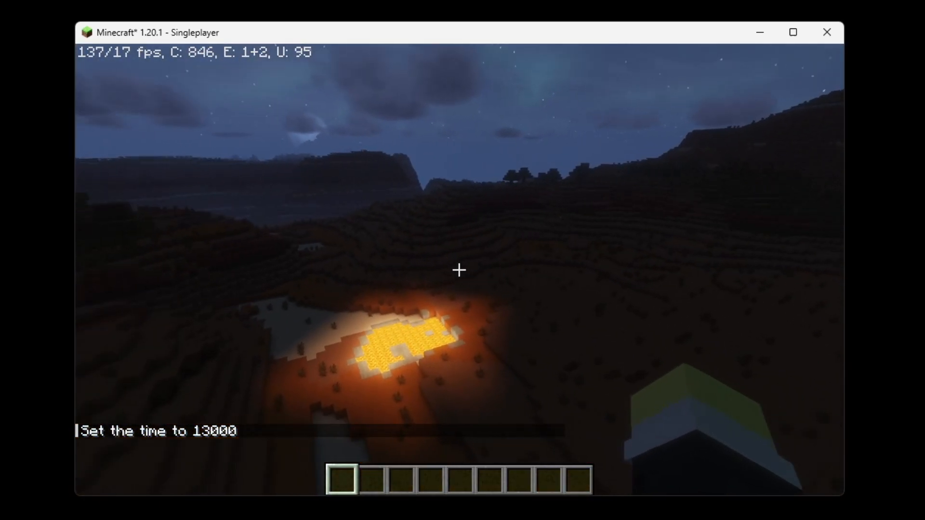